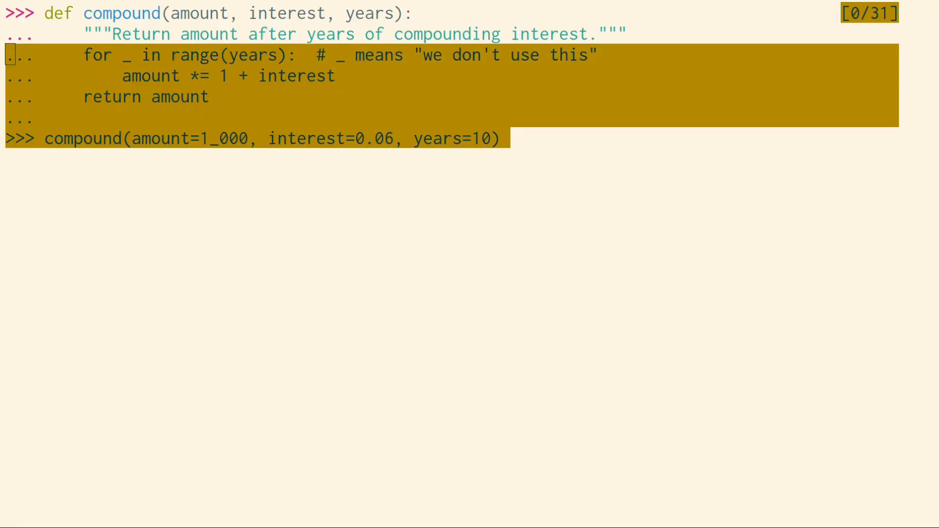
- Compute compound interest on 1,000 at 6% over 10 years, then print the result
{"action": "key", "text": "Return"}
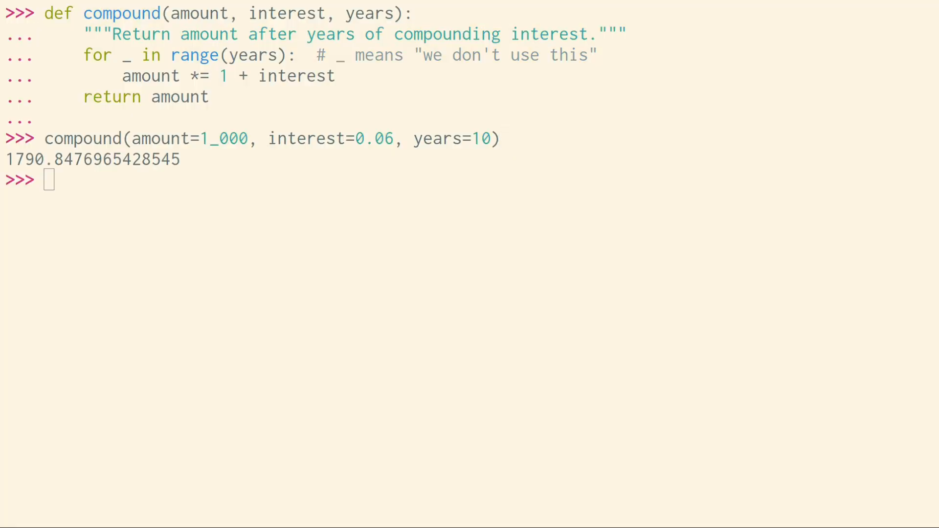
{"action": "type", "text": "print(_)"}
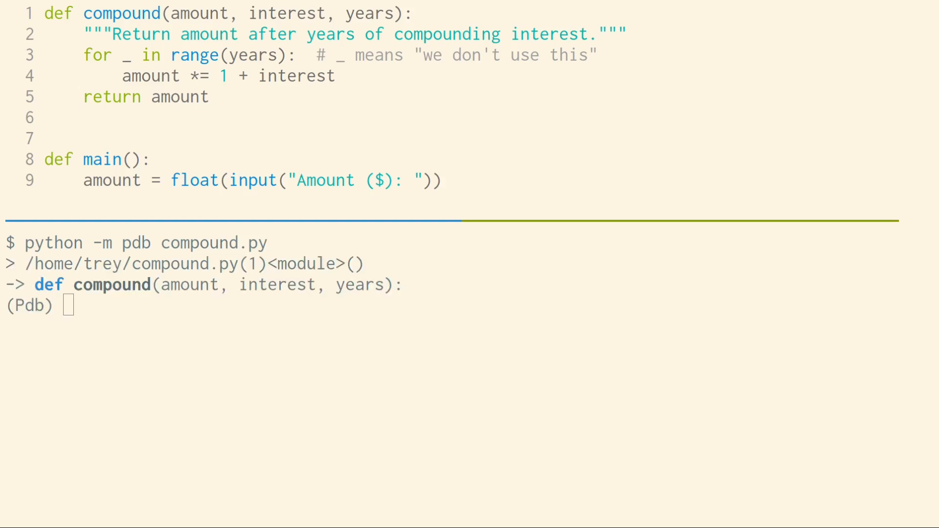
- List the source of compound.py in the pdb debugger with l
{"action": "type", "text": "l"}
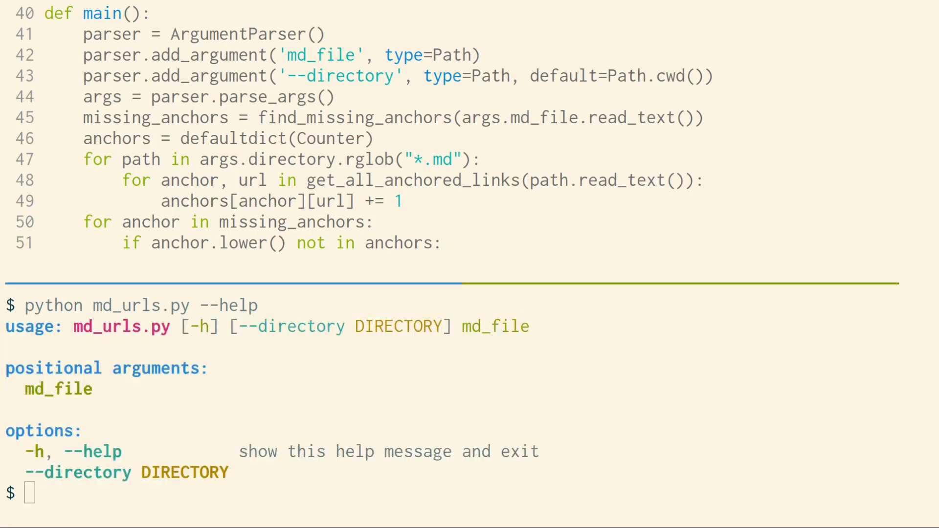
- Pretty-print the JSON record for user Trey (id 100, admin) via python -m json
{"action": "type", "text": "echo '[{\"id\": 100, \"name\": \"Trey\", \"is_admin\": true}]' | python -m json"}
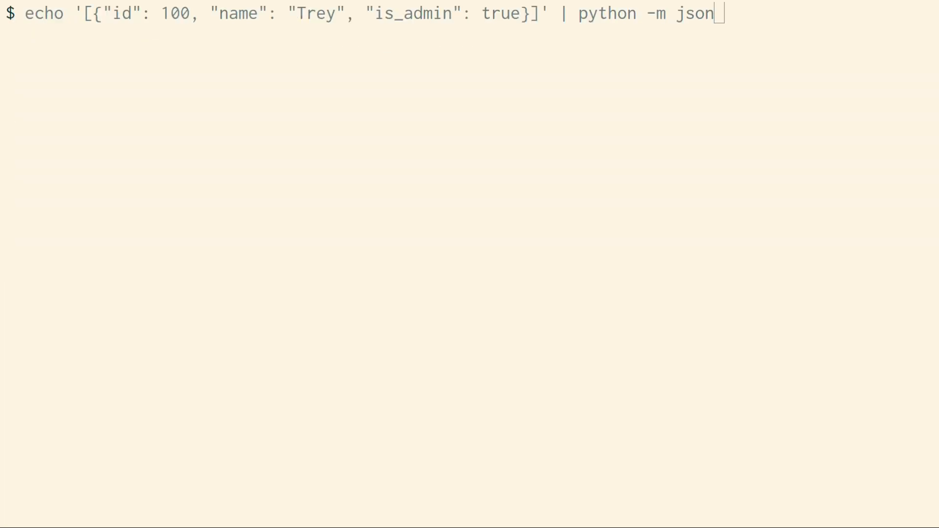
{"action": "key", "text": "Enter"}
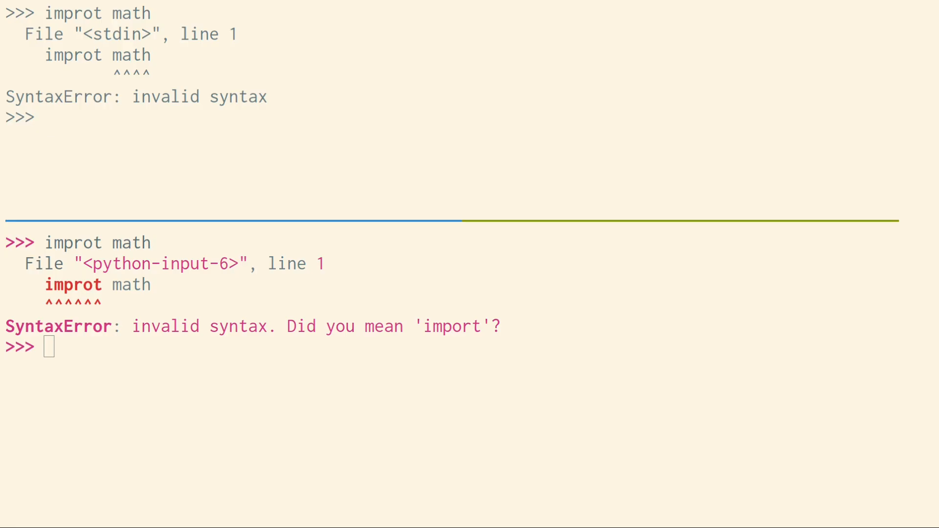
- Run 'import datetime' correctly in the REPL after the misspelled import
{"action": "type", "text": "impor"}
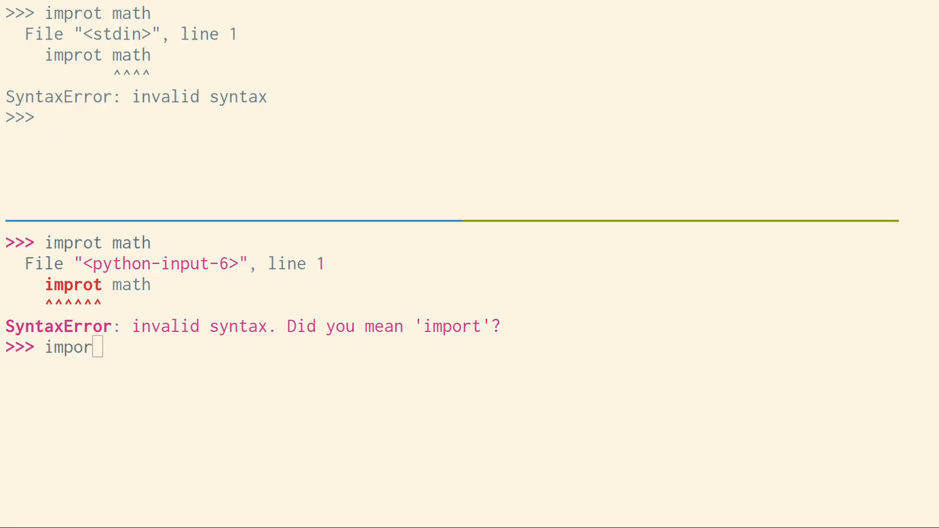
{"action": "type", "text": "t"}
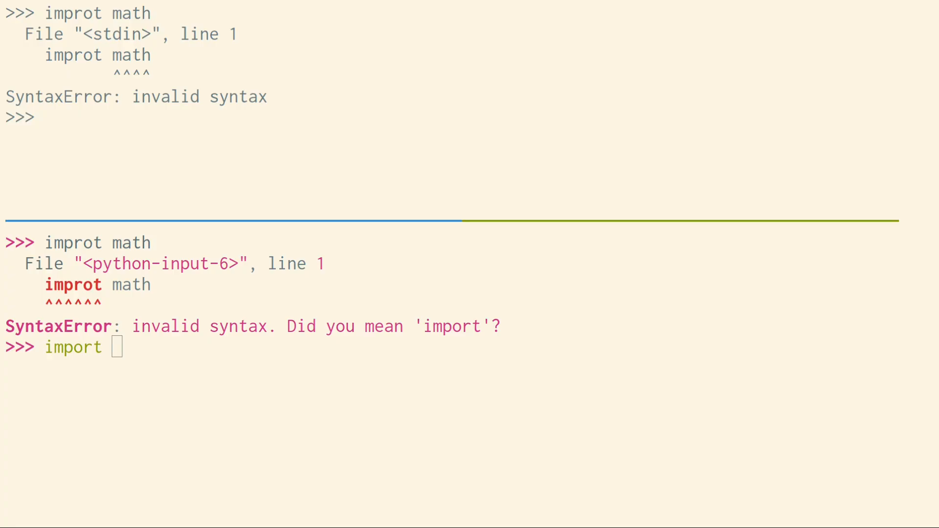
{"action": "type", "text": "date"}
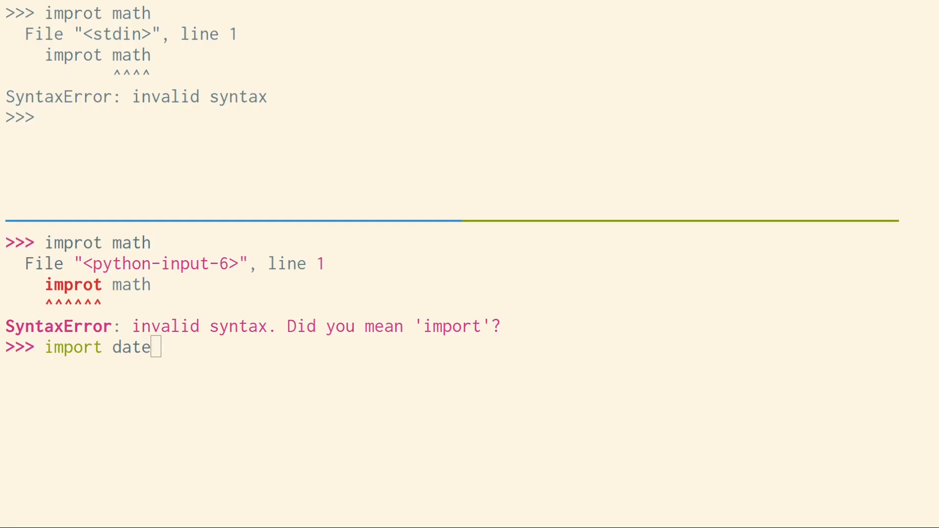
{"action": "type", "text": "time"}
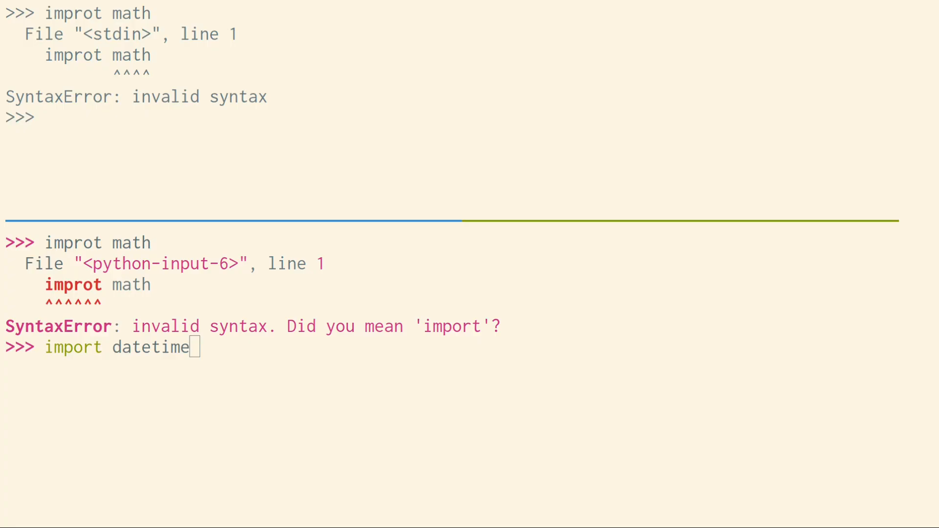
{"action": "key", "text": "Return"}
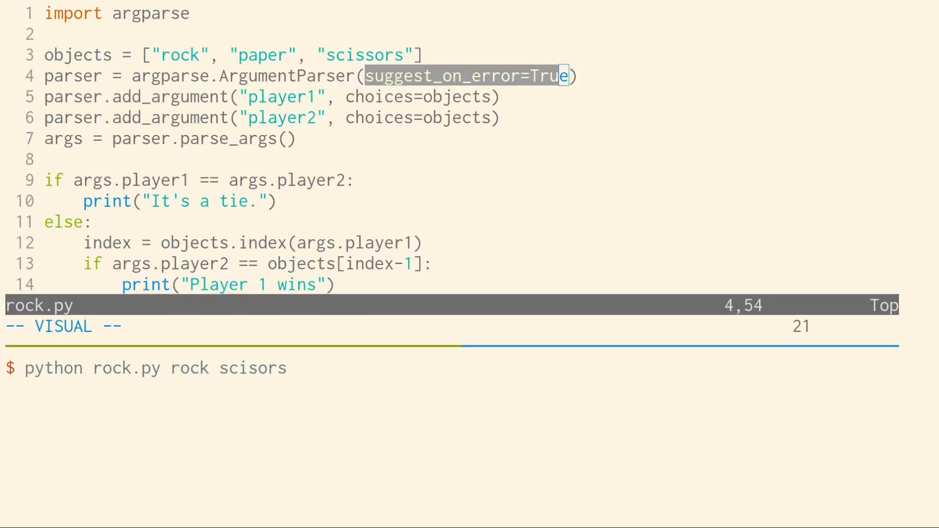
- Leave Vim's visual selection of suggest_on_error=True in rock.py
{"action": "key", "text": "Escape"}
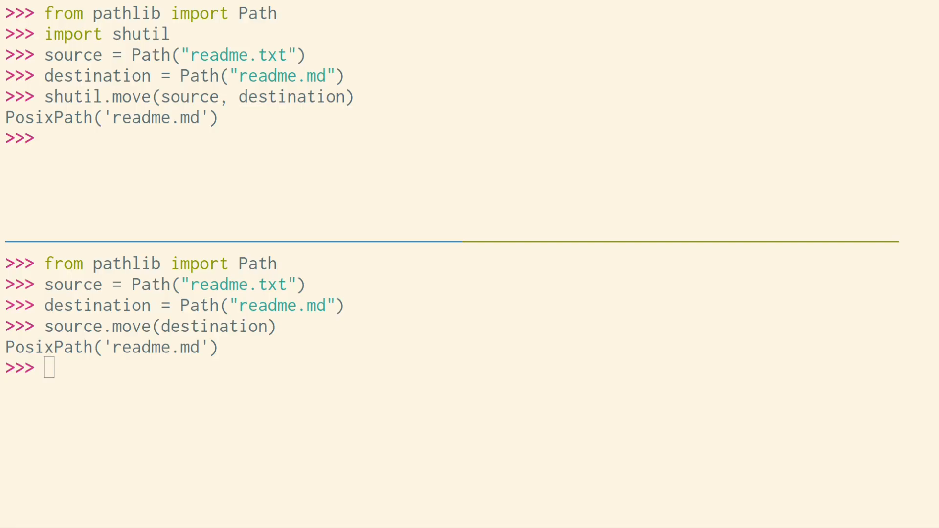
- Enter source.info.is_file() to check whether readme.txt still exists
{"action": "type", "text": "s"}
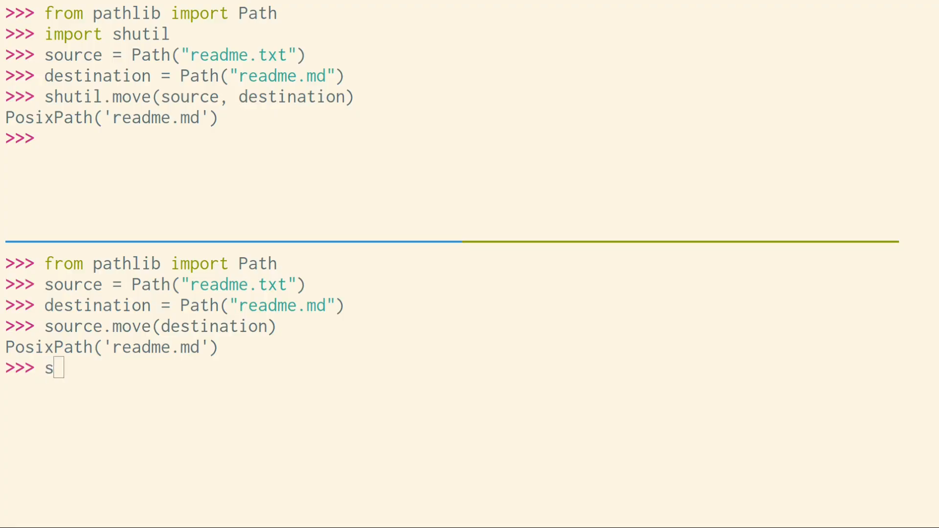
{"action": "type", "text": "ource.info"}
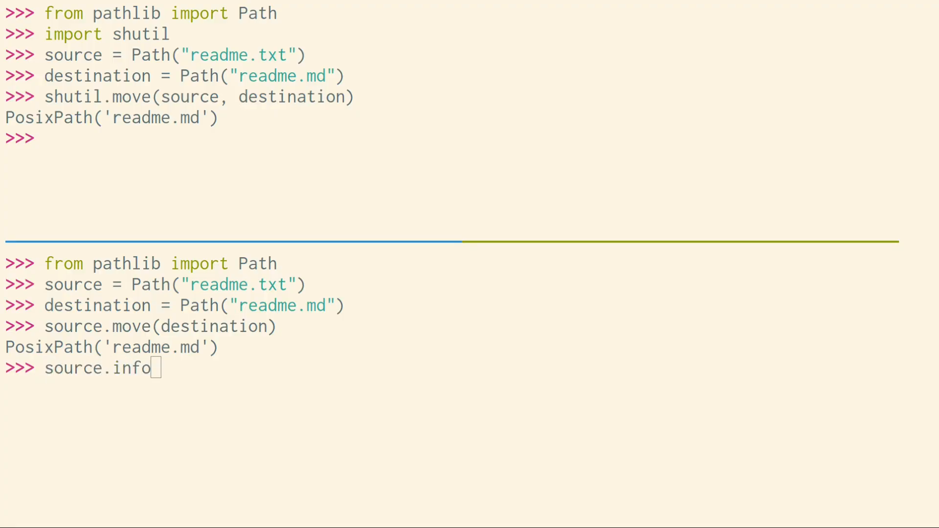
{"action": "type", "text": ".is_file()"}
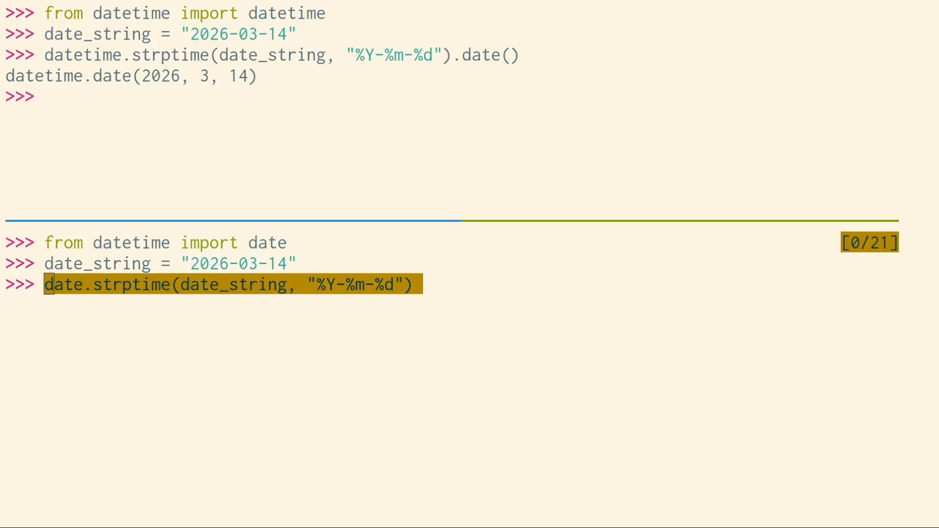
- Run the recalled date.strptime(date_string, "%Y-%m-%d") call on '2026-03-14'
{"action": "key", "text": "enter"}
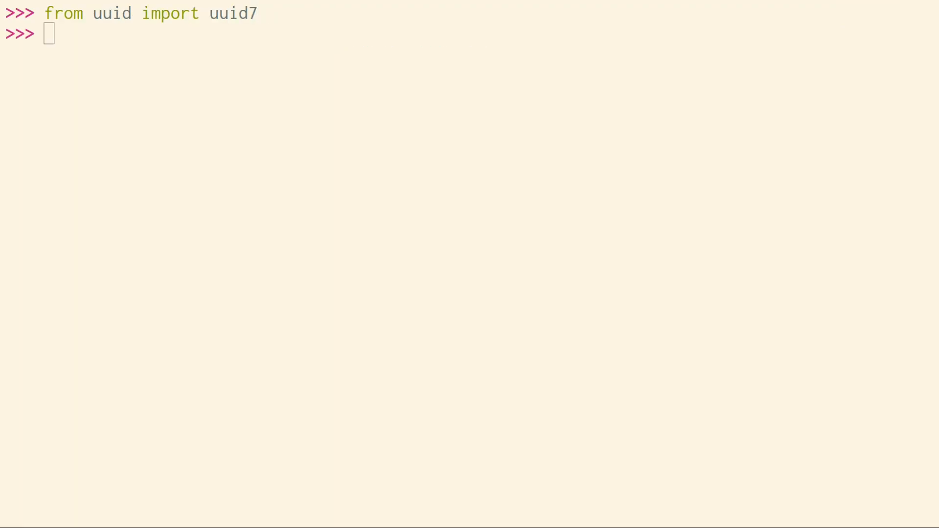
- Enter uuid7() to generate a time-ordered UUID
{"action": "type", "text": "u"}
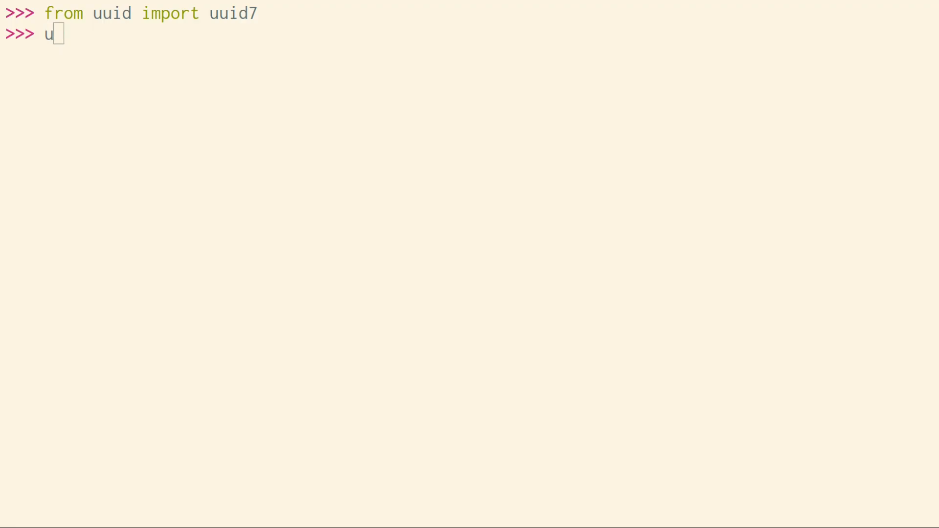
{"action": "type", "text": "uid"}
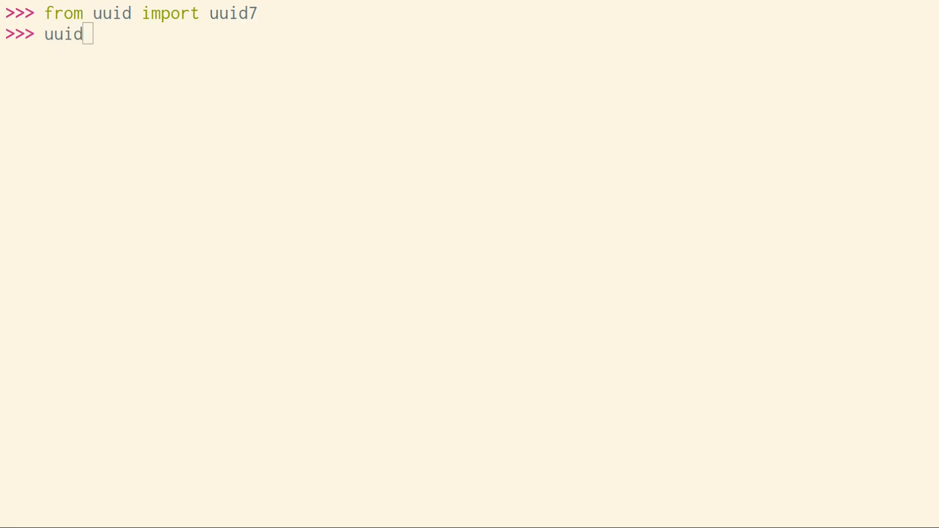
{"action": "type", "text": "7()"}
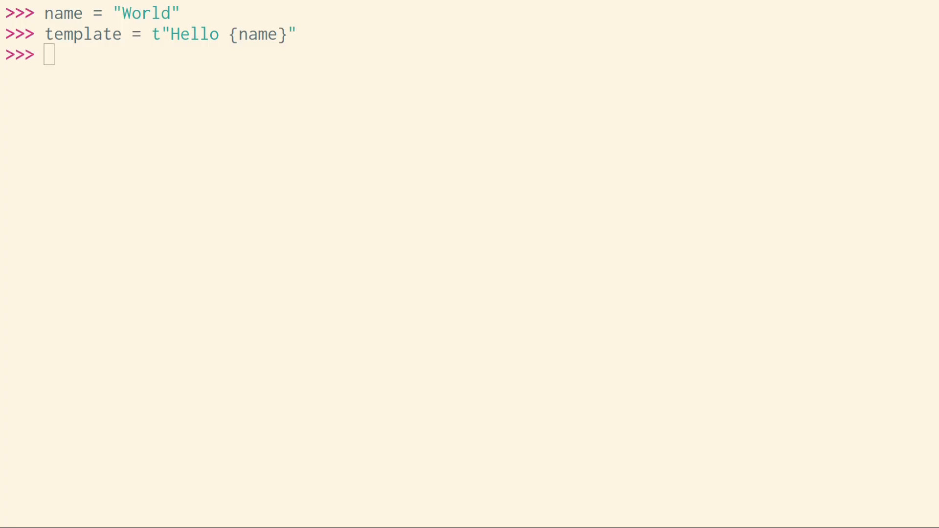
- Enter 'template' to display the t"Hello {name}" Template object
{"action": "type", "text": "template"}
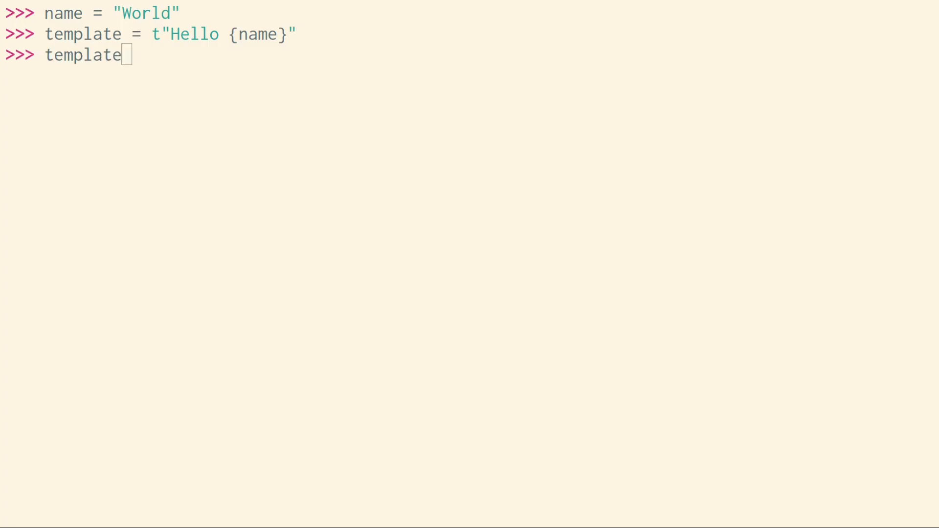